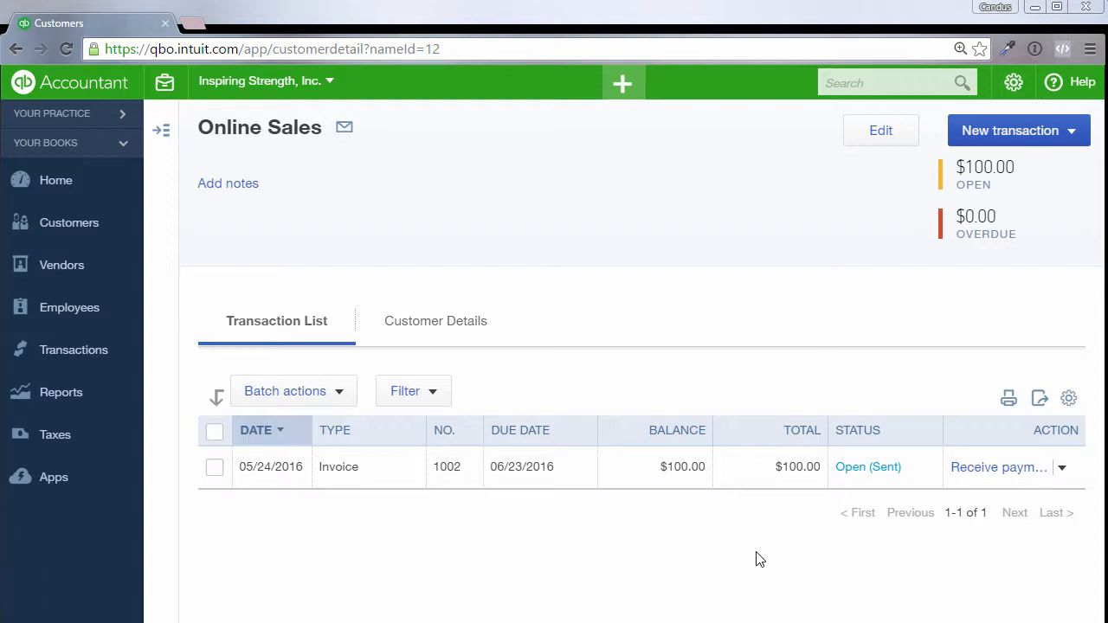
mouse_move(842, 530)
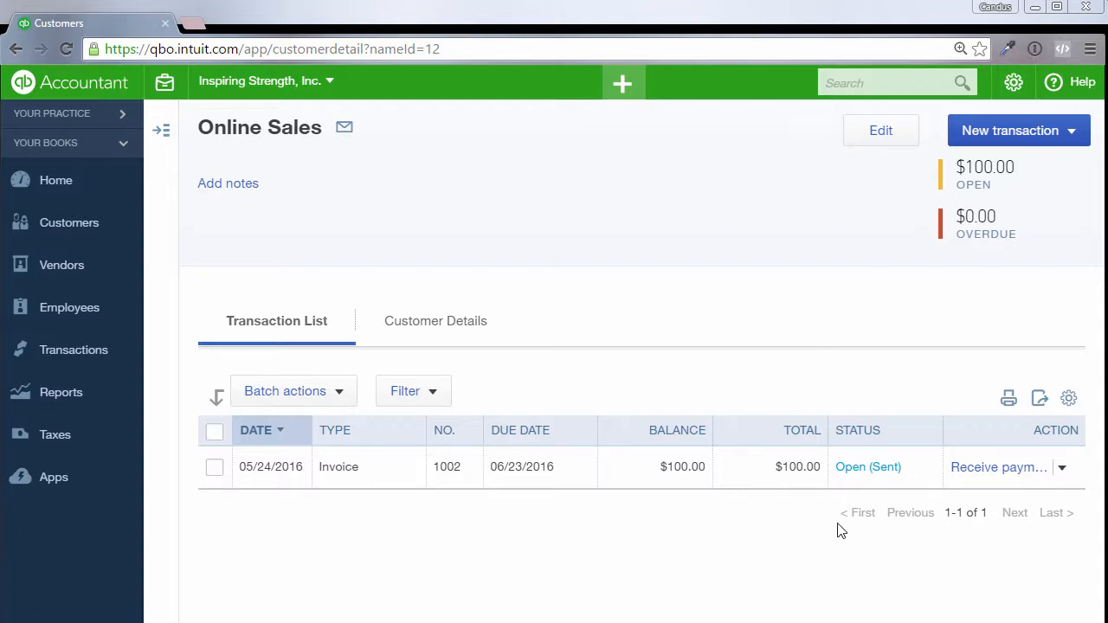
mouse_move(1004, 478)
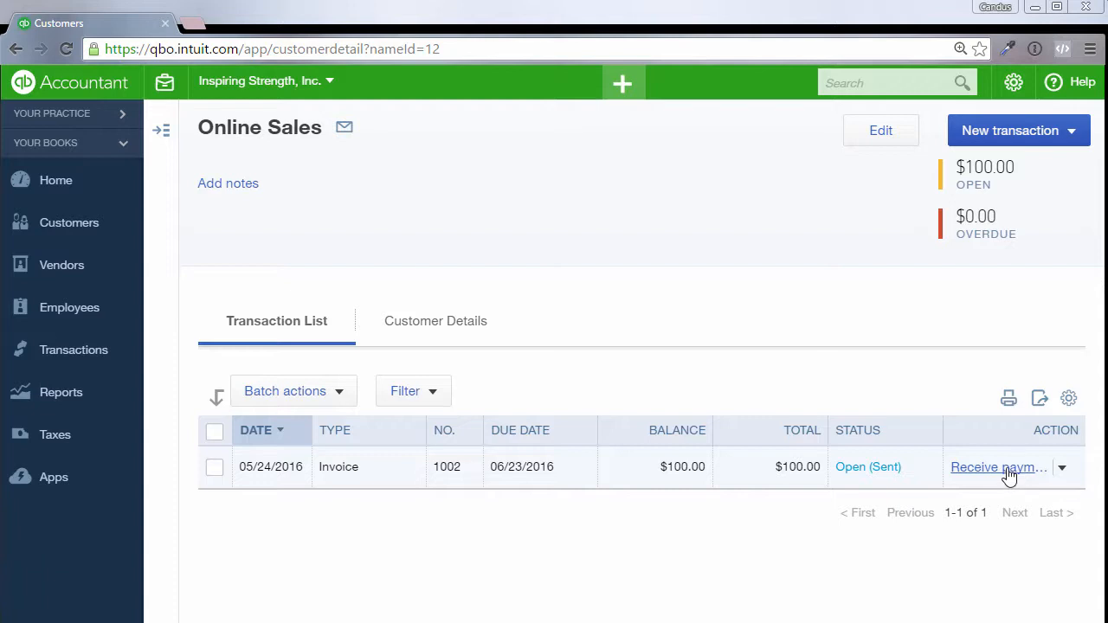
mouse_move(976, 460)
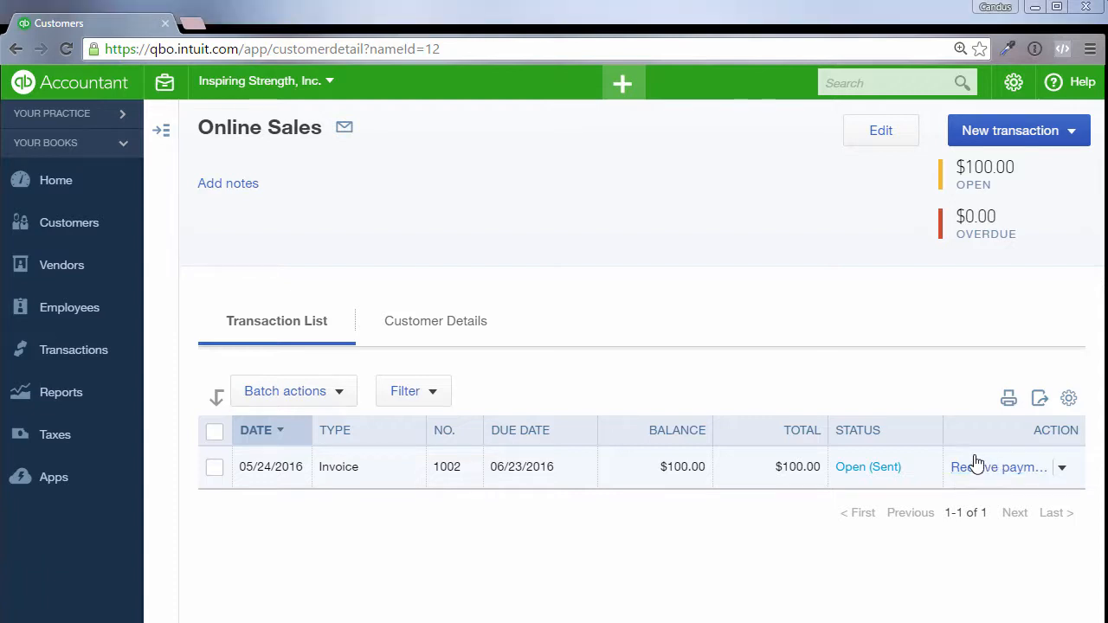
mouse_move(865, 483)
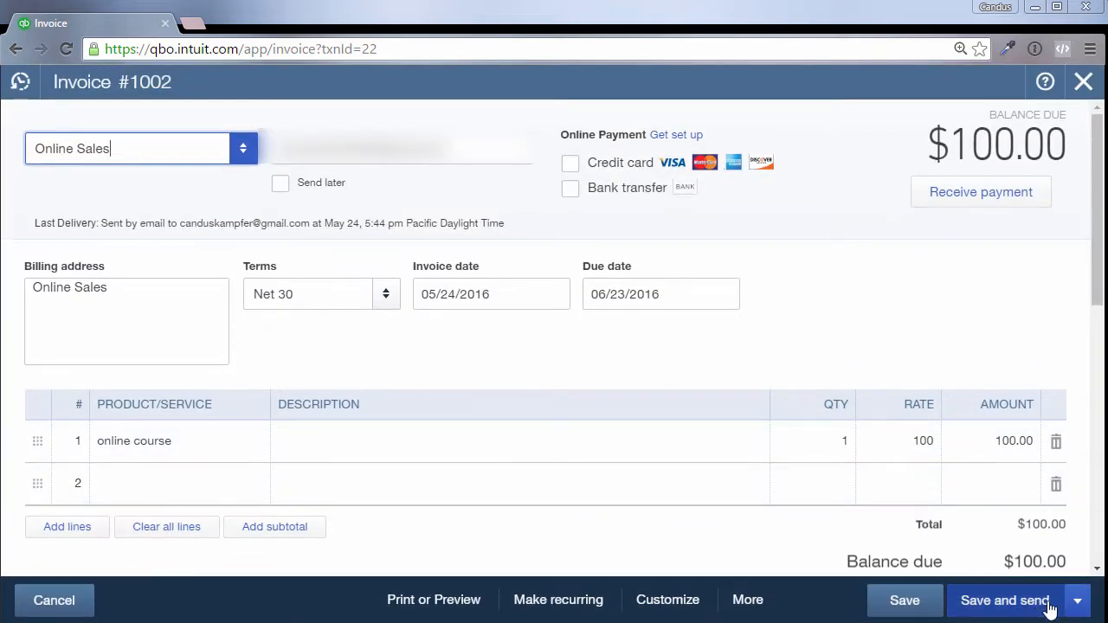
- Bring up the Send email preview of invoice 1002 and start downloading its PDF
left_click(1077, 600)
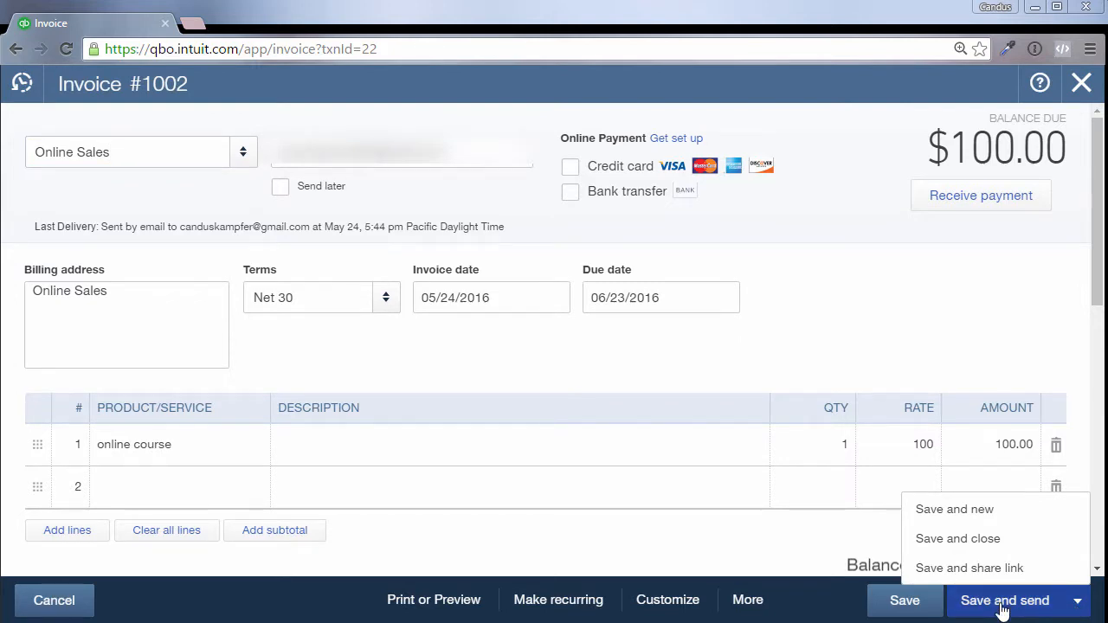
left_click(1004, 599)
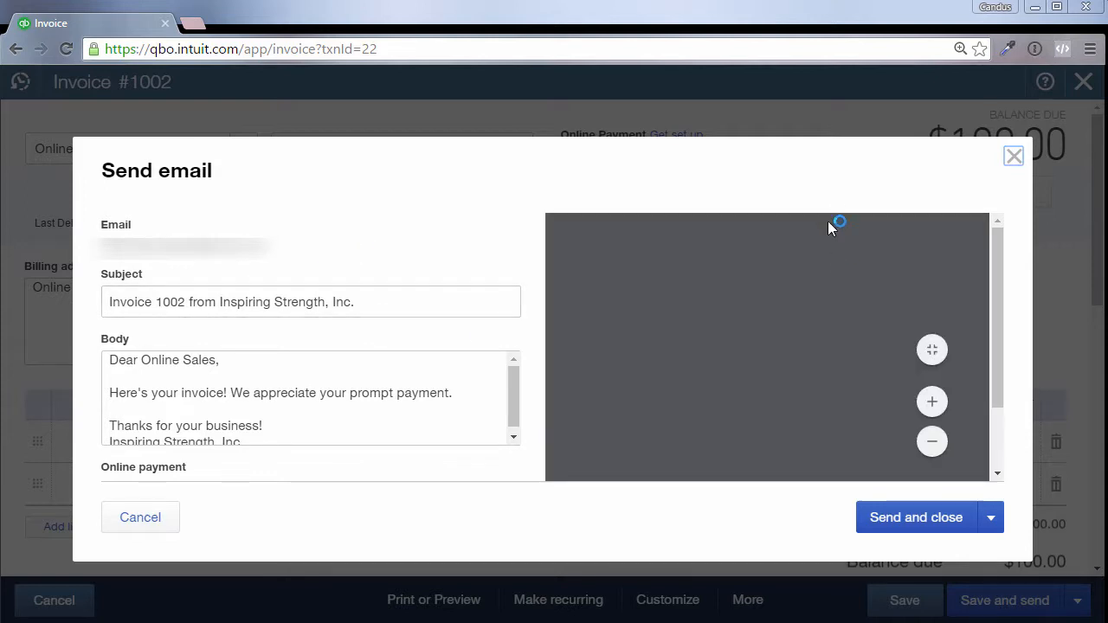
mouse_move(879, 303)
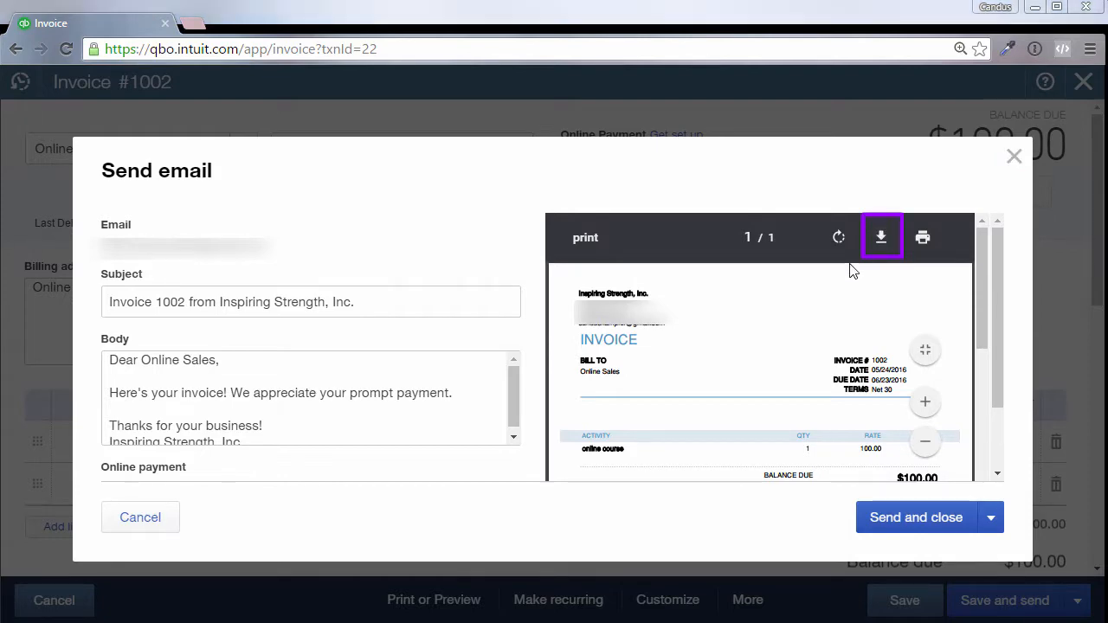
left_click(882, 237)
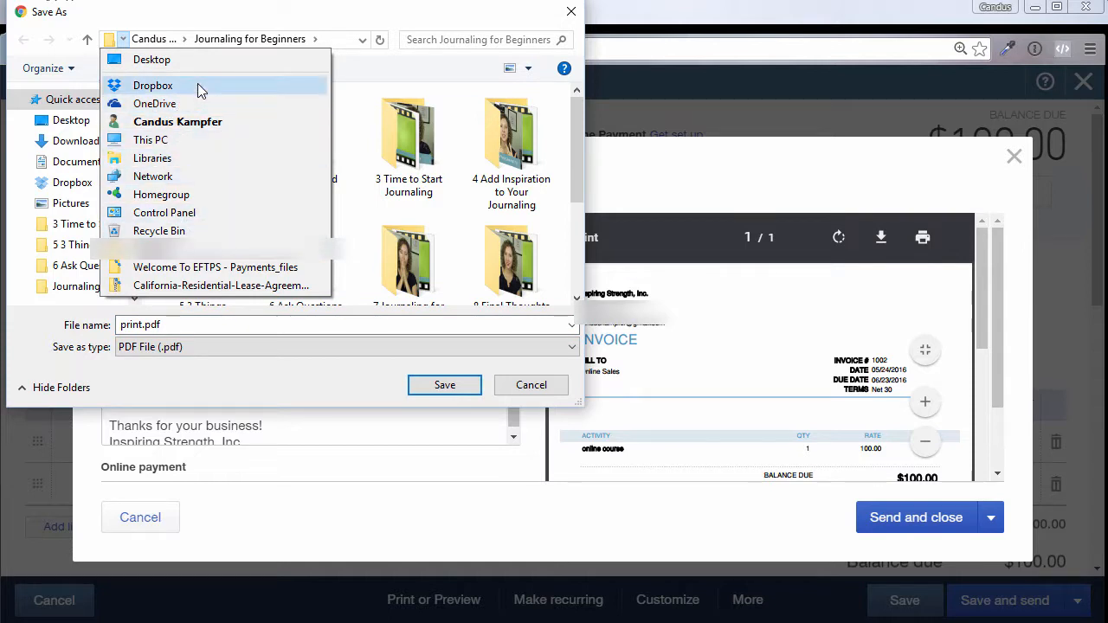
- Save the invoice PDF to the Desktop and cancel the Send email dialog
left_click(153, 59)
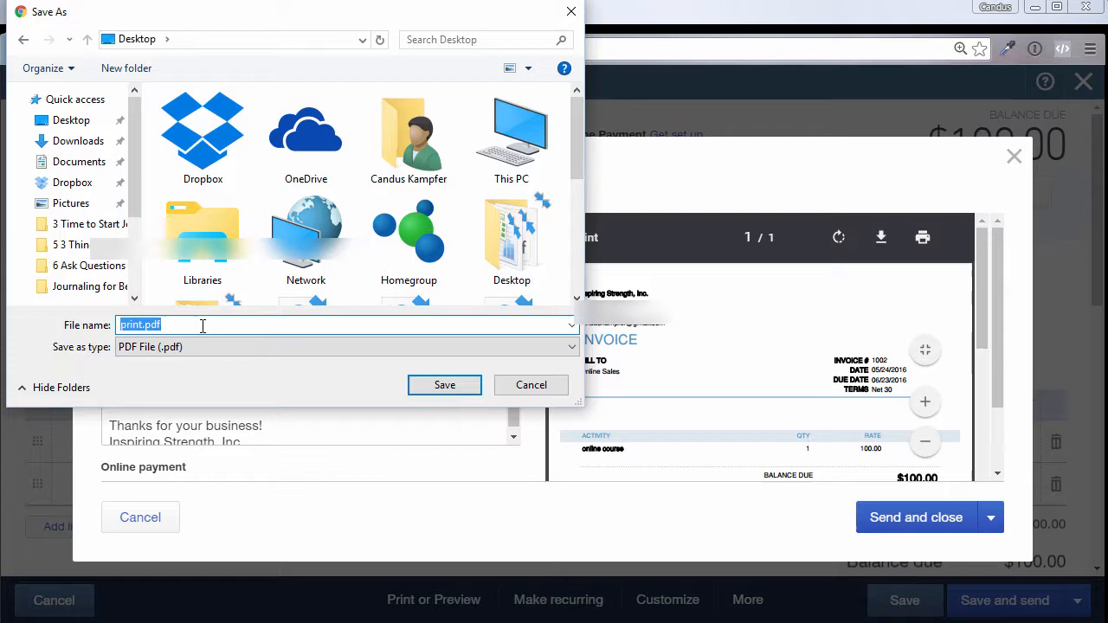
mouse_move(223, 287)
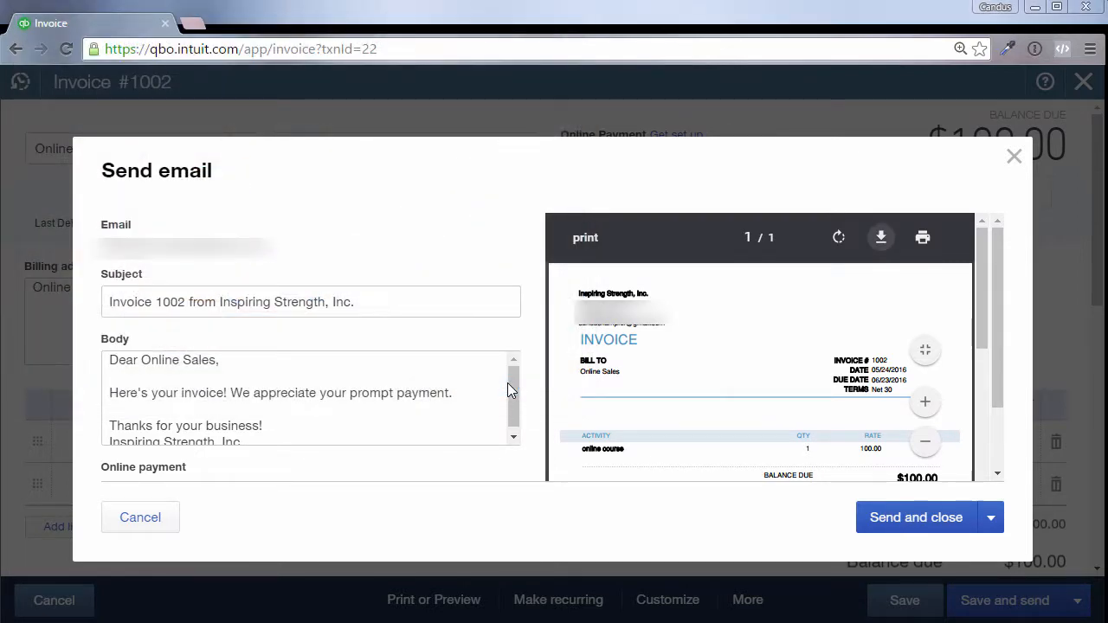
mouse_move(765, 598)
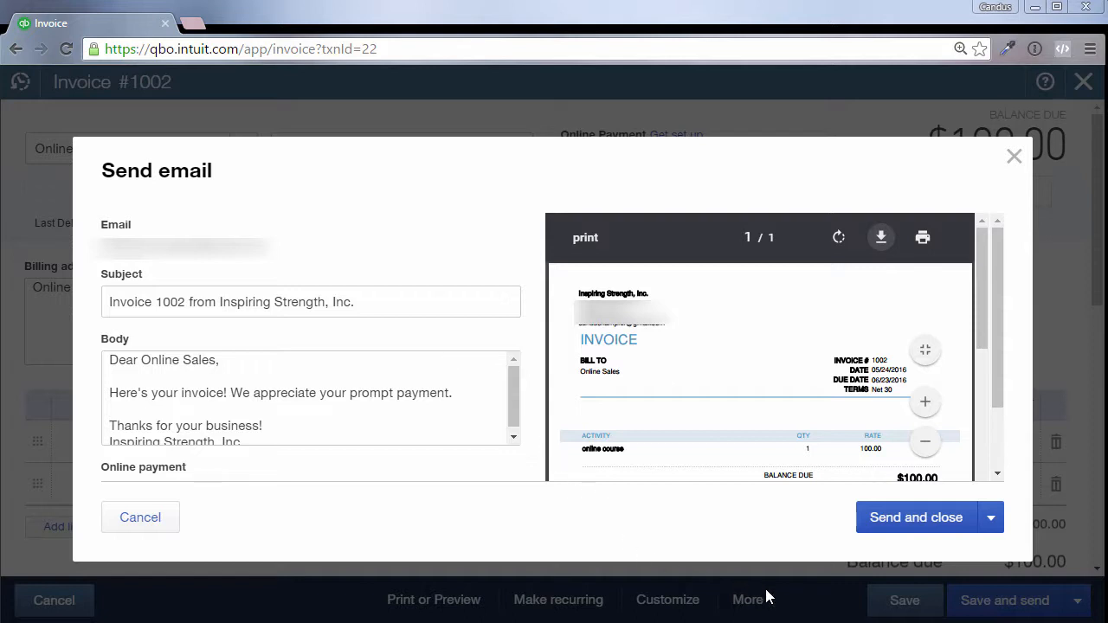
left_click(1015, 156)
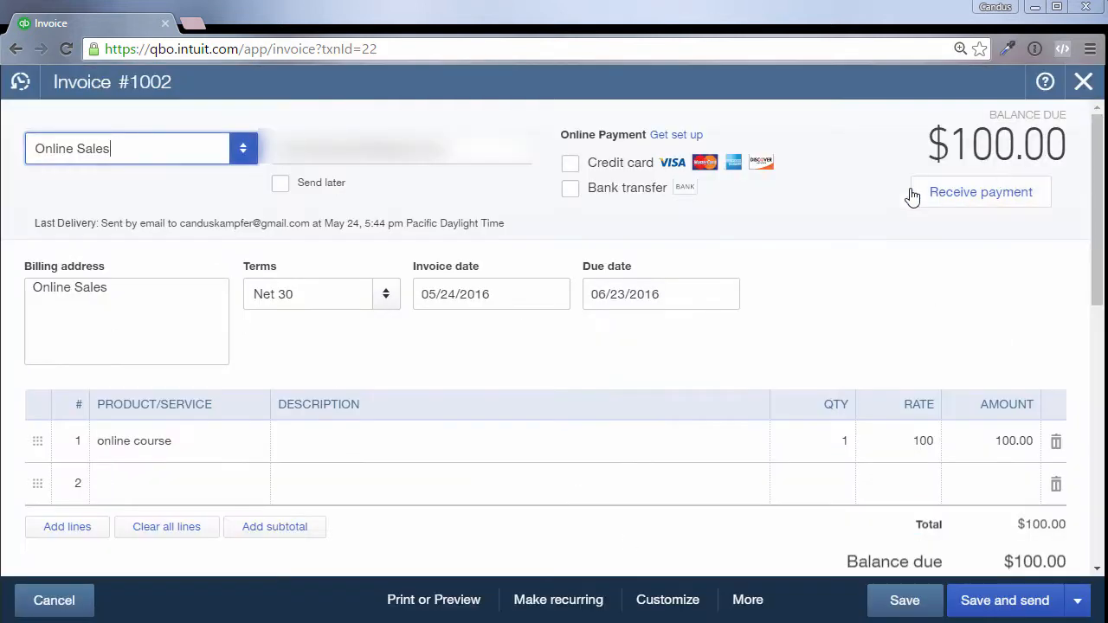
mouse_move(823, 207)
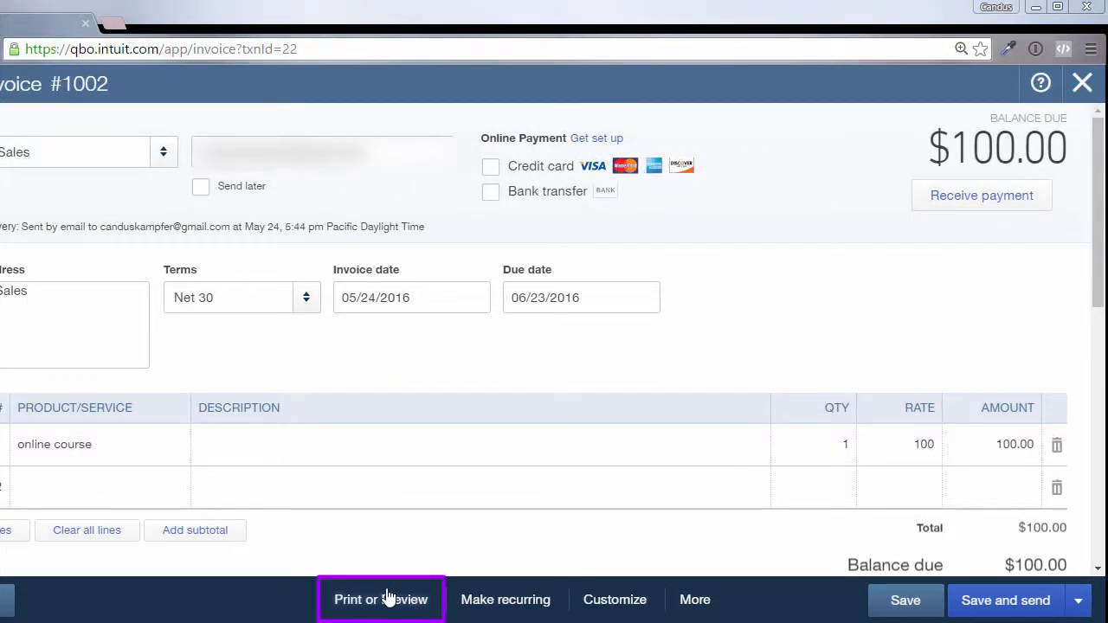
mouse_move(407, 599)
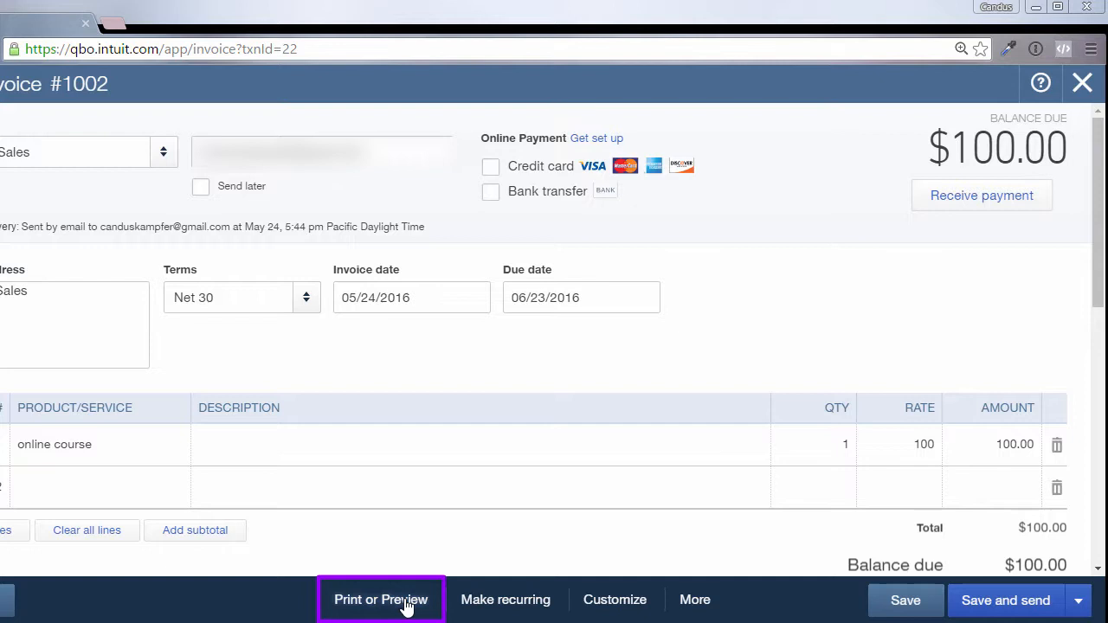
- Launch Print or Preview for invoice 1002 from the bottom bar
left_click(381, 599)
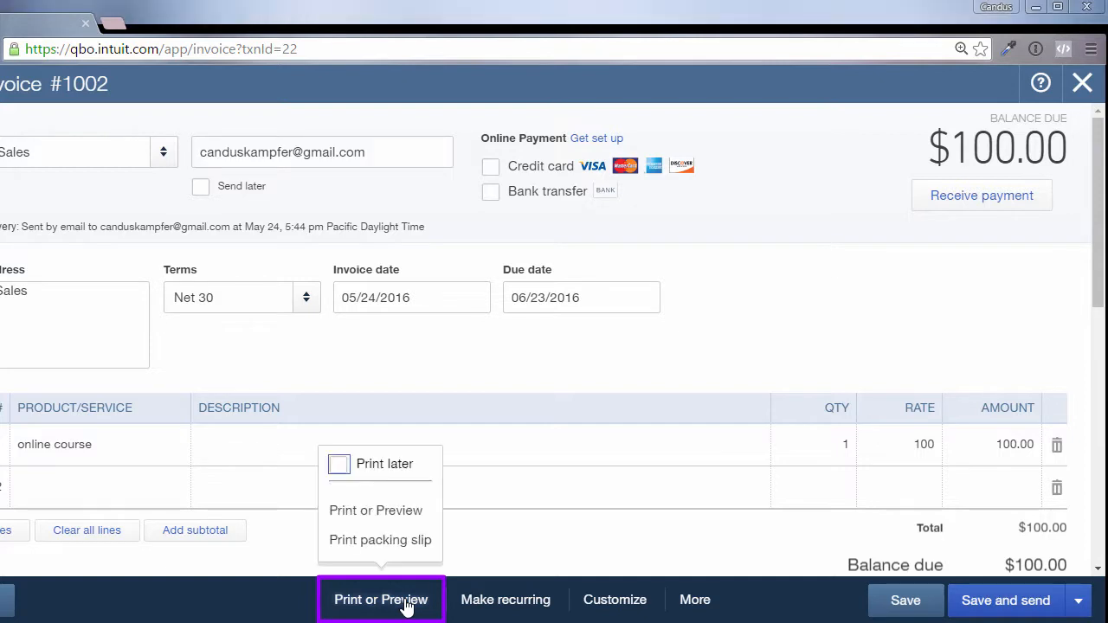
left_click(376, 509)
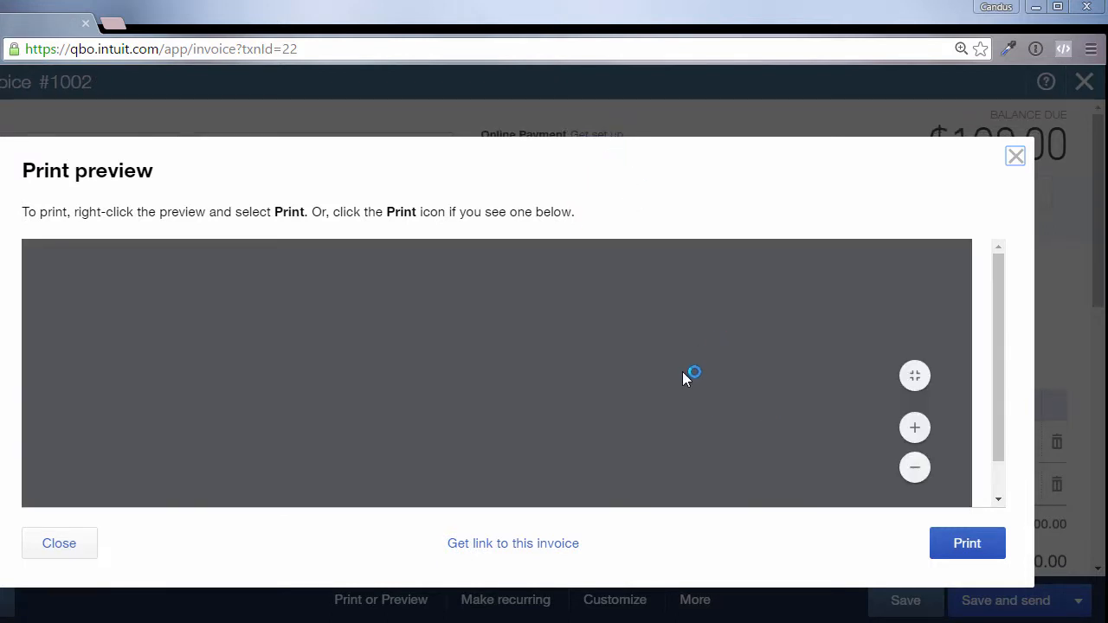
mouse_move(689, 315)
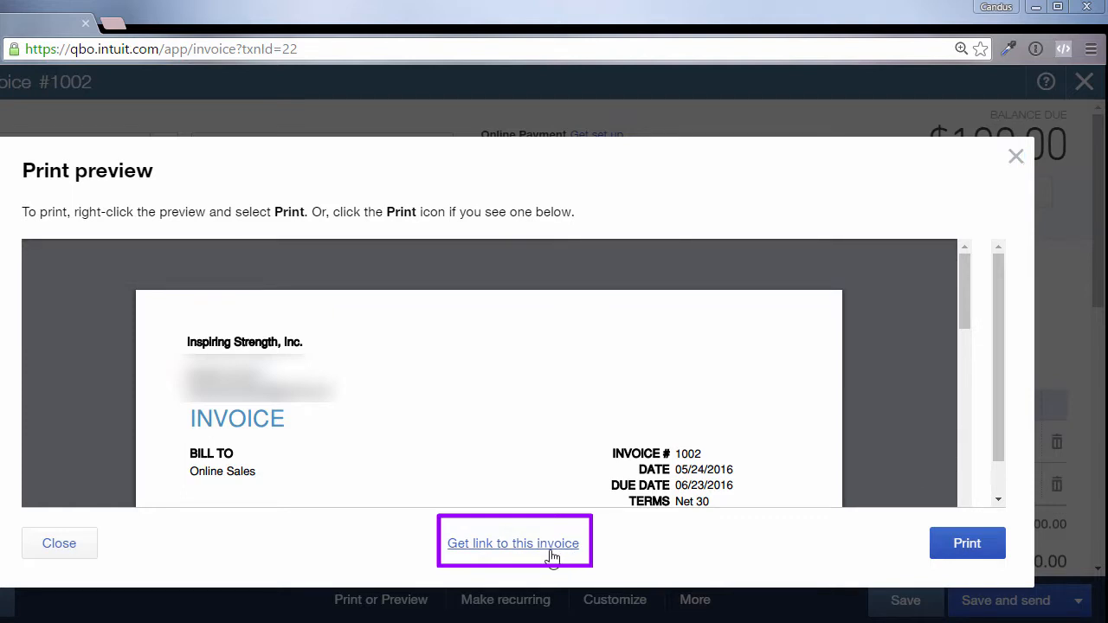
- Generate the shareable link to invoice 1002, then close the print preview
left_click(513, 543)
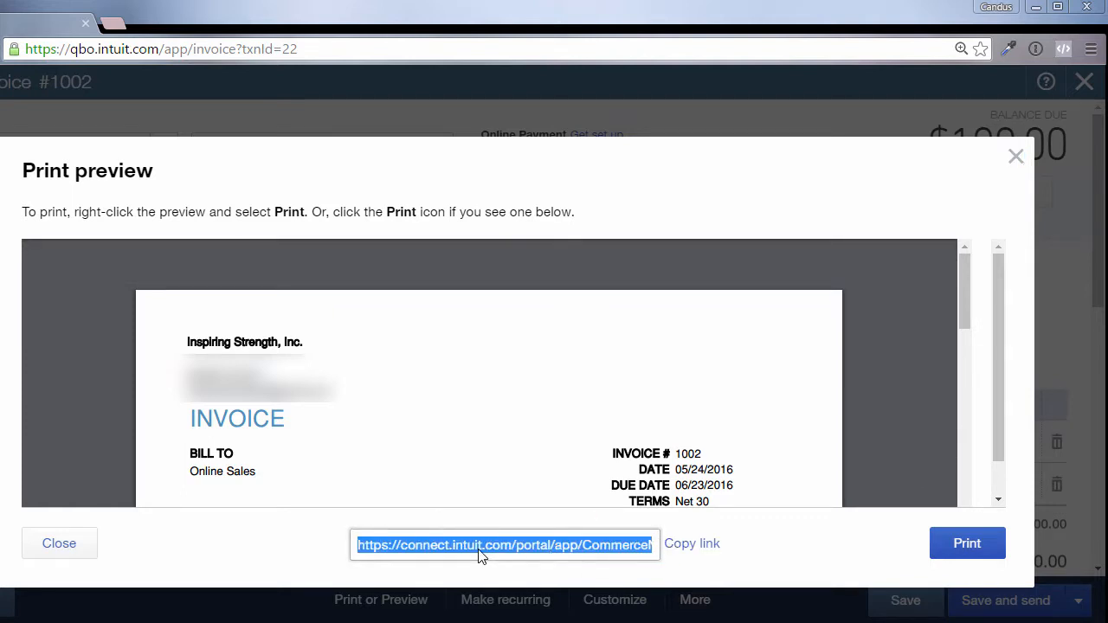
mouse_move(450, 426)
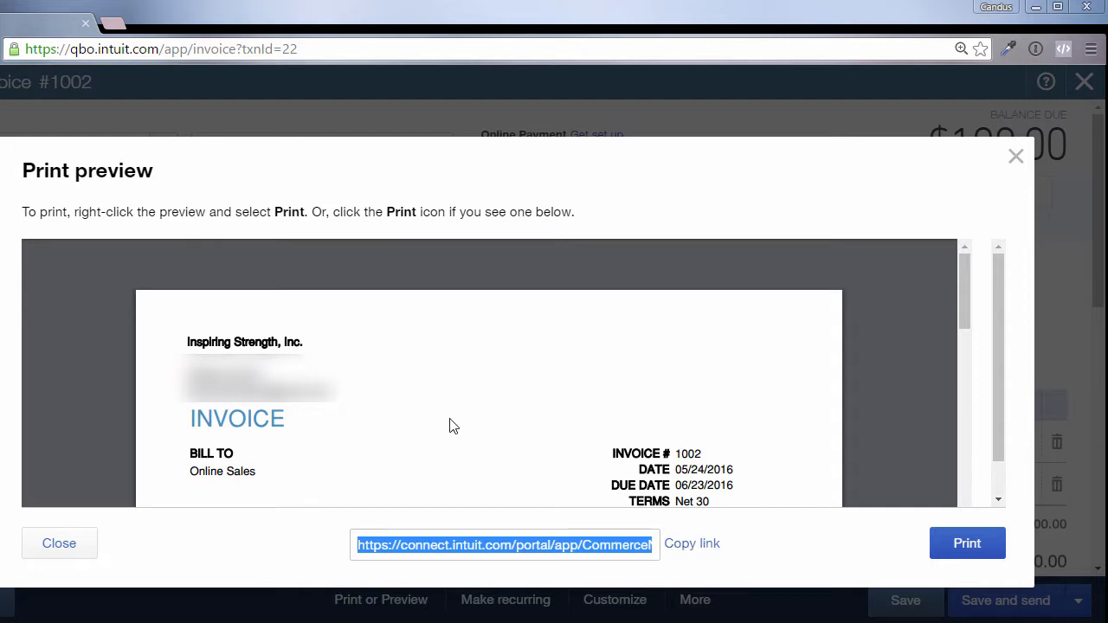
mouse_move(457, 433)
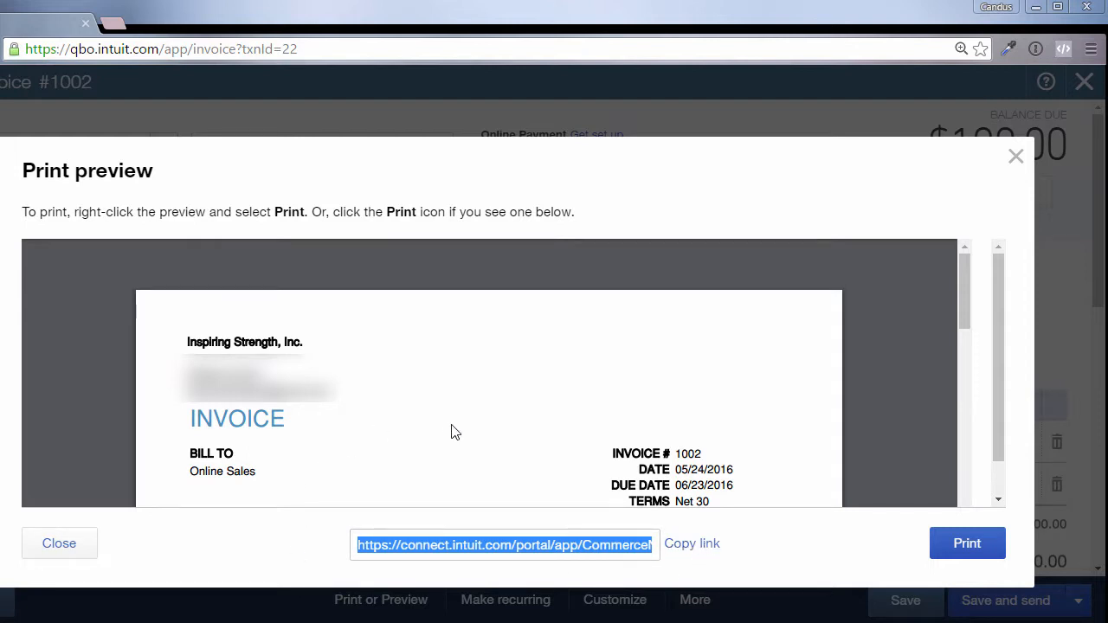
left_click(58, 544)
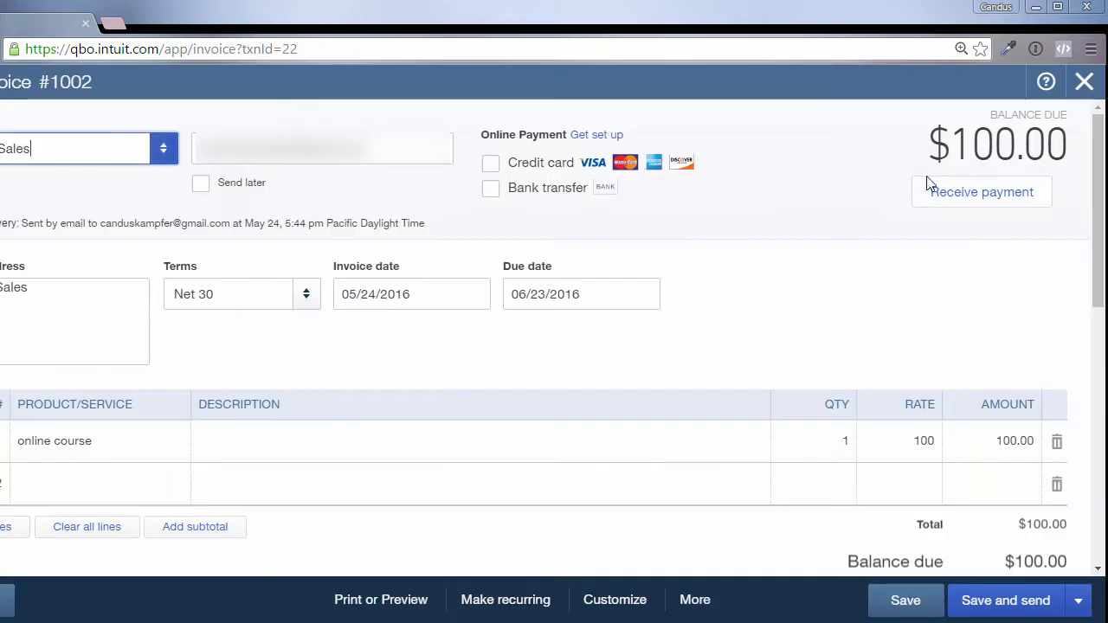
left_click(1077, 599)
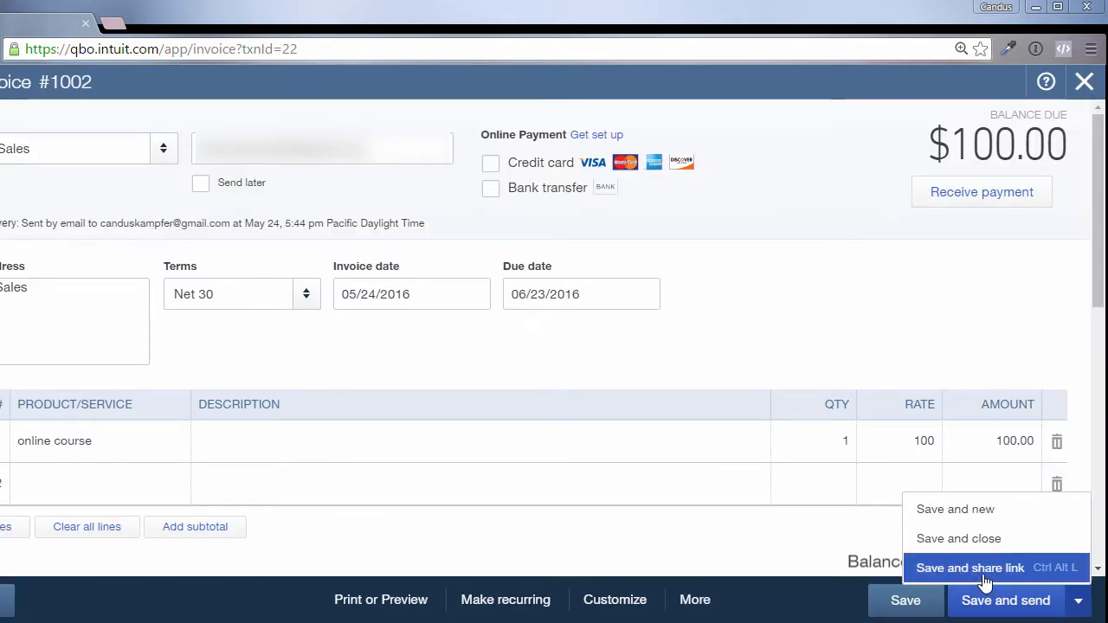
left_click(969, 568)
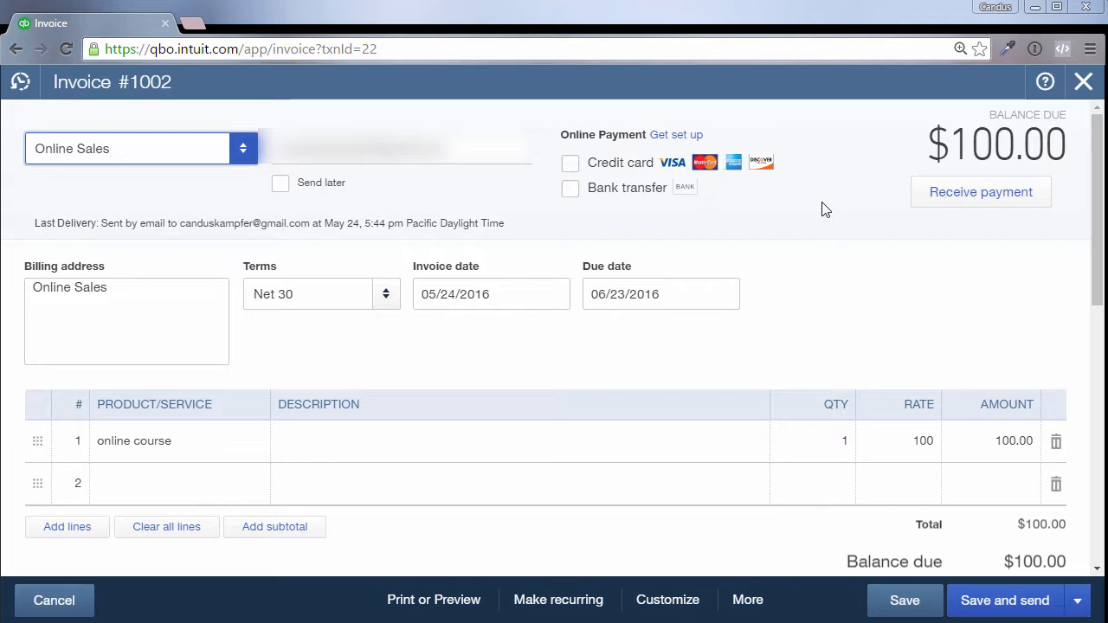
left_click(128, 149)
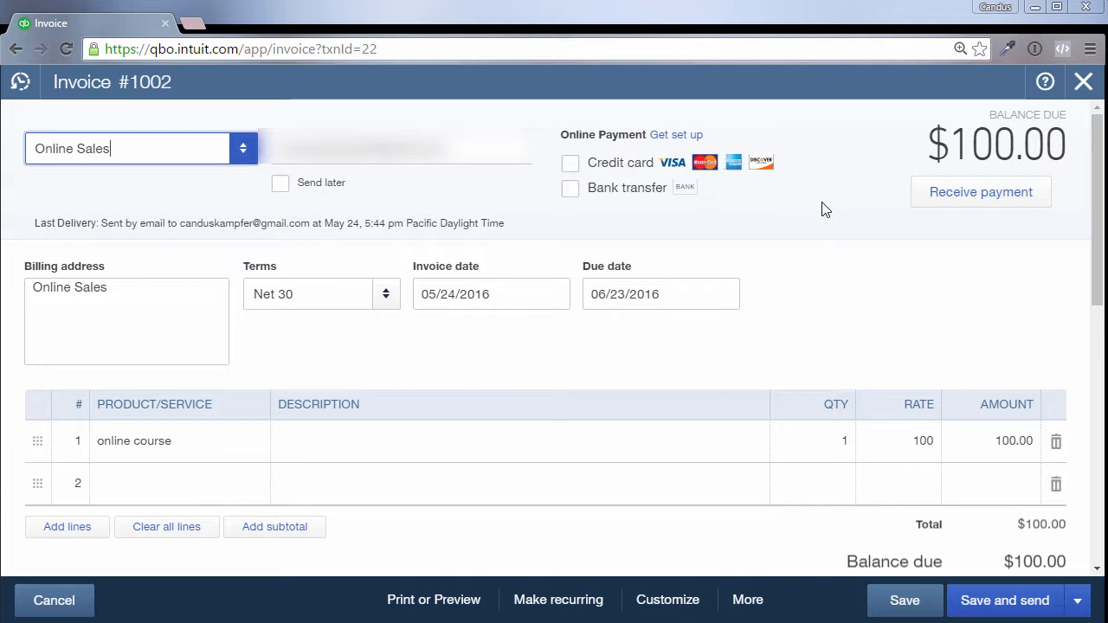